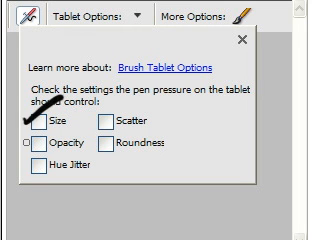
Reveal the Additional Brush Options showing hue jitter 0%, scatter 10%, spacing 68% and roundness 100%.
{"action": "left_click", "coordinate": [36, 138]}
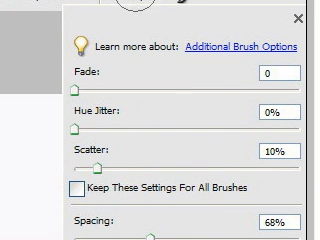
{"action": "scroll", "scroll_direction": "down", "scroll_amount": 3}
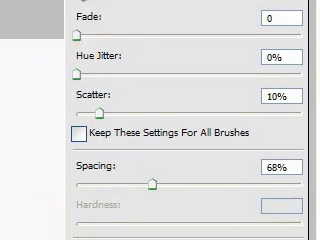
{"action": "scroll", "scroll_direction": "down", "scroll_amount": 3}
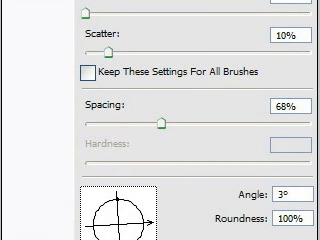
{"action": "scroll", "scroll_direction": "down", "scroll_amount": 3}
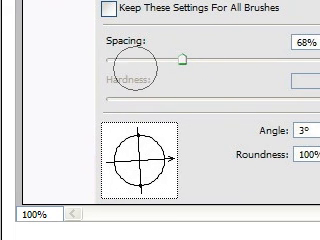